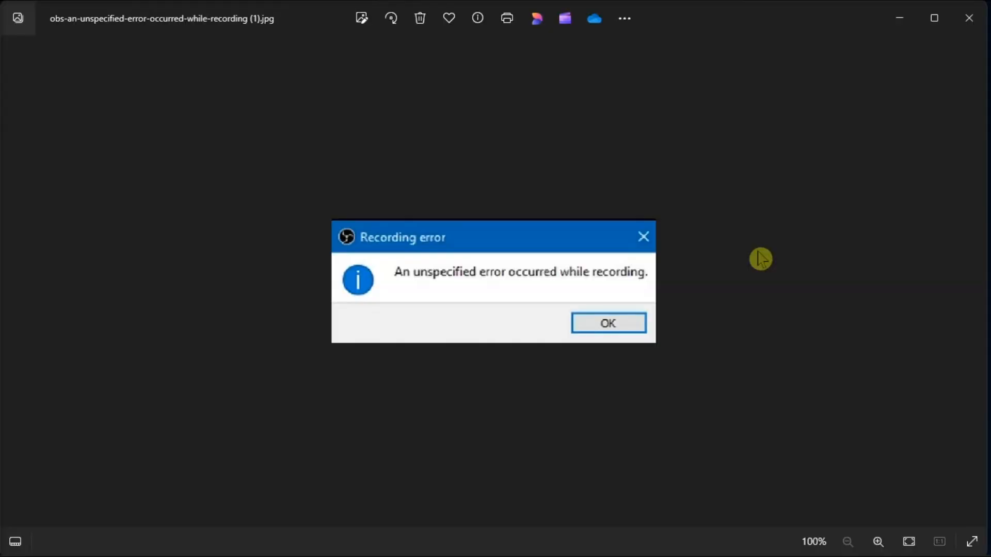
{"action": "mouse_move", "coordinate": [708, 230]}
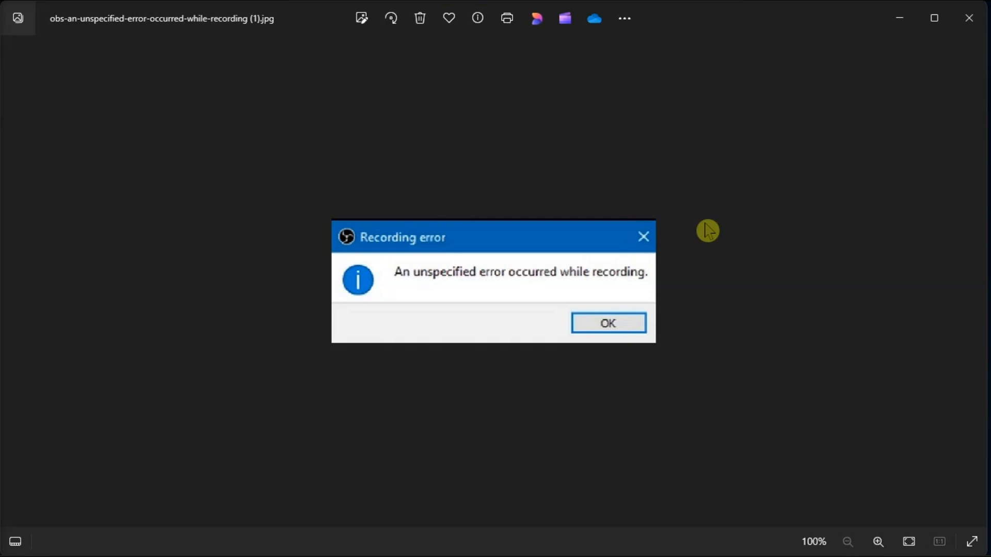
{"action": "mouse_move", "coordinate": [393, 168]}
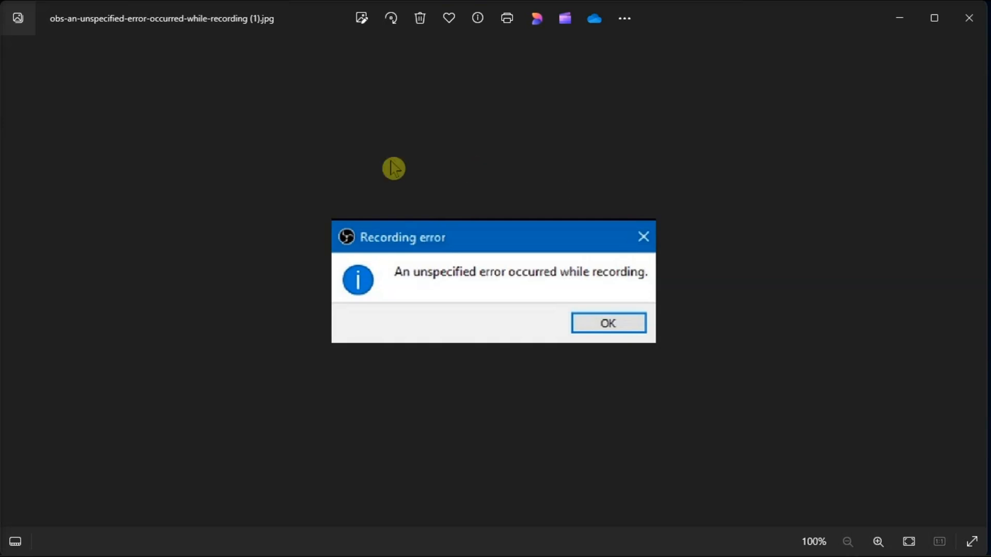
{"action": "mouse_move", "coordinate": [806, 321]}
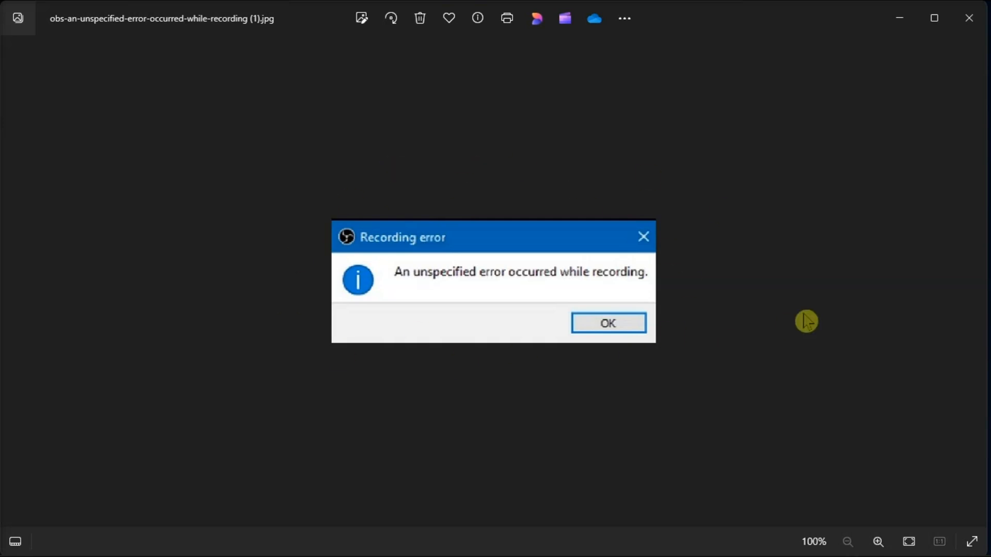
{"action": "mouse_move", "coordinate": [745, 330]}
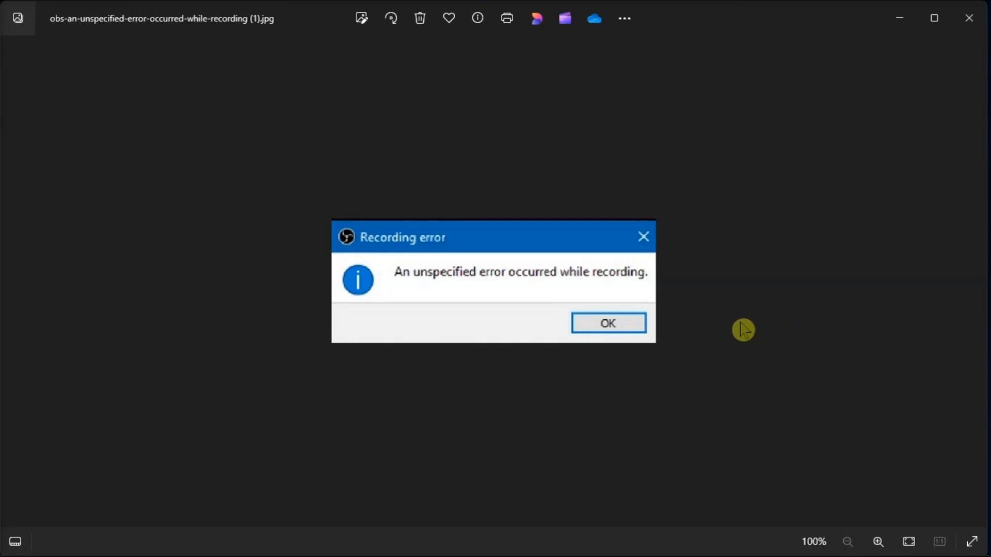
{"action": "mouse_move", "coordinate": [549, 443]}
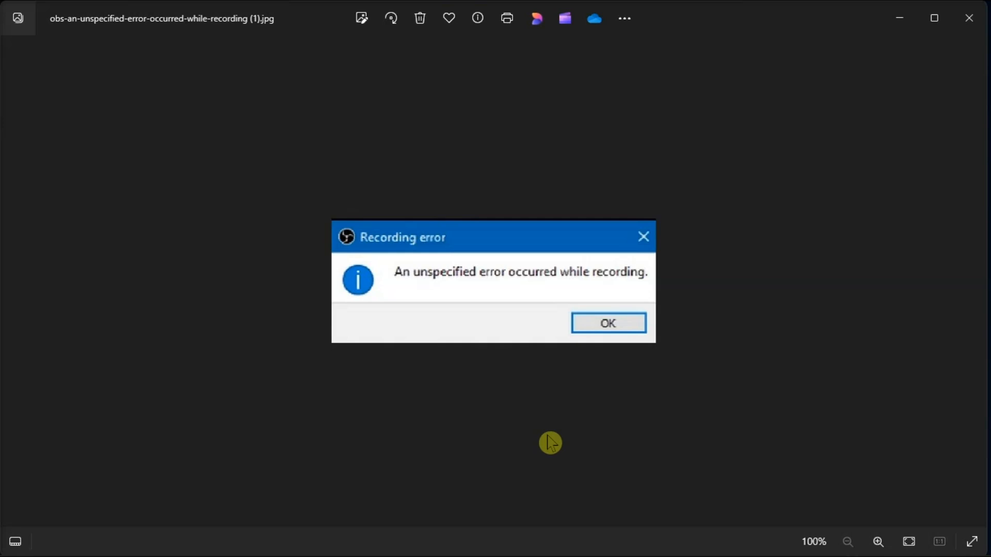
{"action": "mouse_move", "coordinate": [434, 555]}
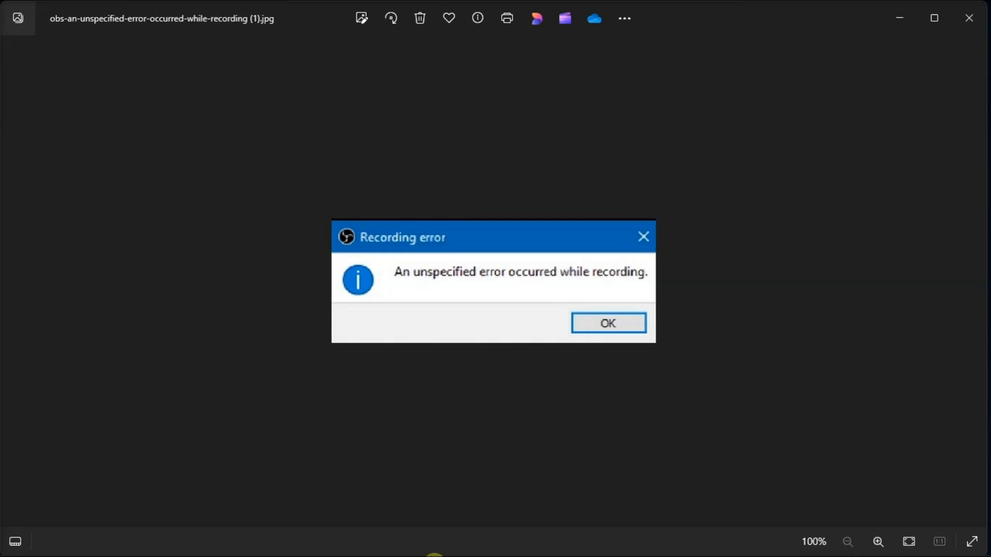
Step: Launch Task Manager from the taskbar, then open Device Manager showing its hardware categories
{"action": "right_click", "coordinate": [380, 543]}
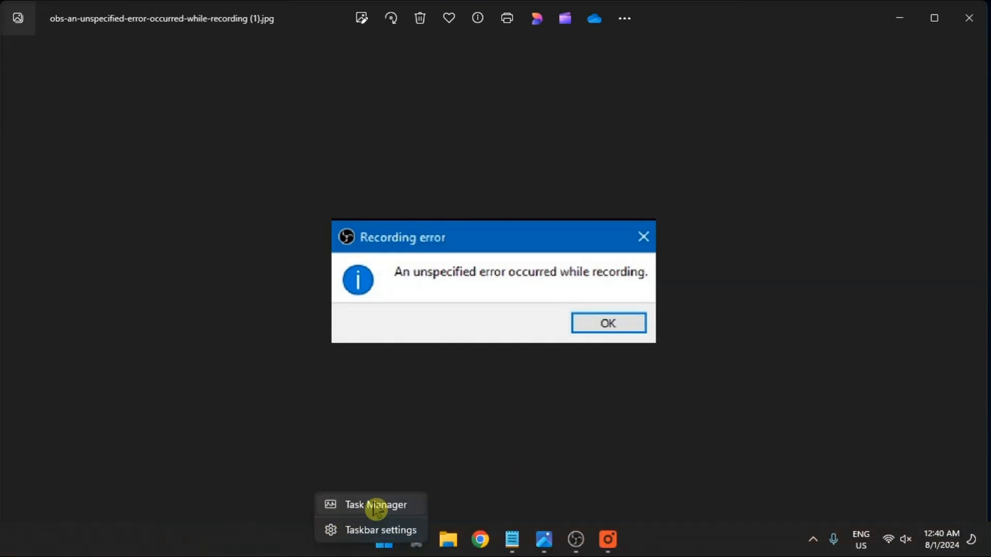
{"action": "left_click", "coordinate": [376, 504]}
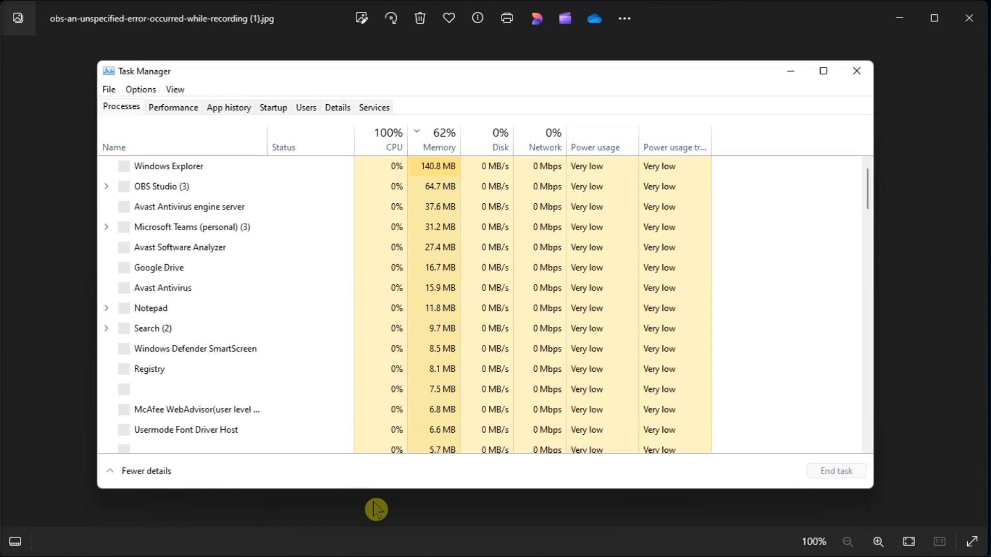
{"action": "right_click", "coordinate": [161, 207]}
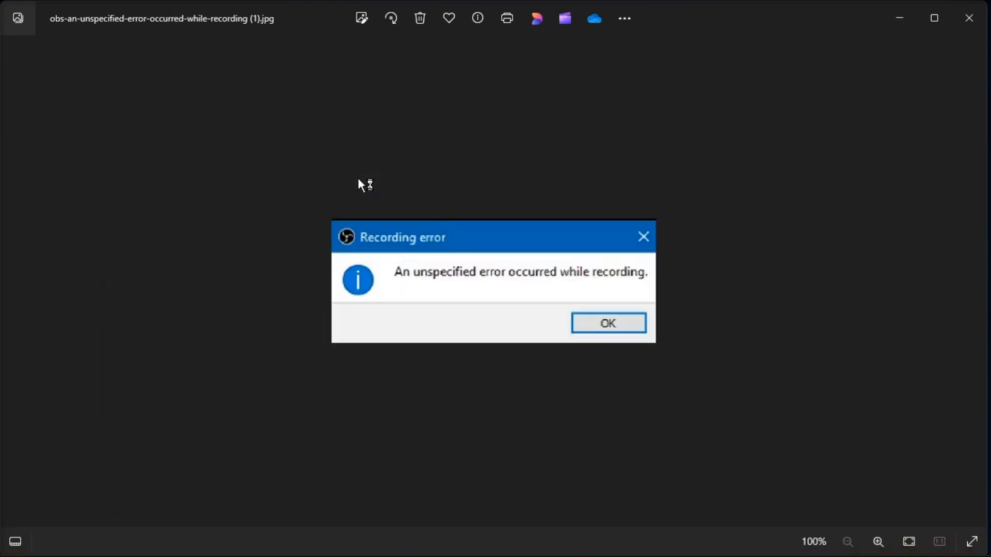
{"action": "left_click", "coordinate": [607, 323]}
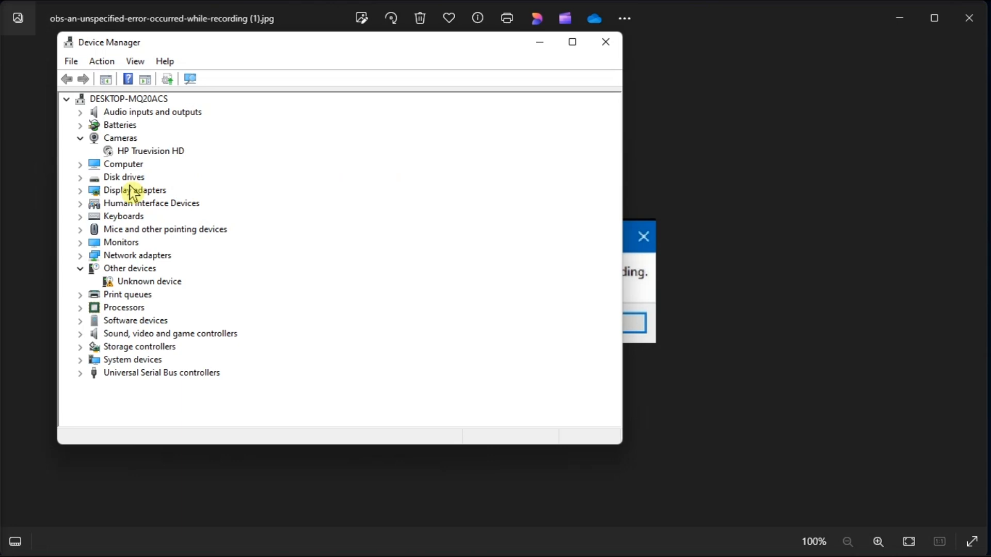
Step: Expand Display adapters to show Intel(R) HD Graphics 4000, then search Windows for 'FIREWA'
{"action": "left_click", "coordinate": [80, 190]}
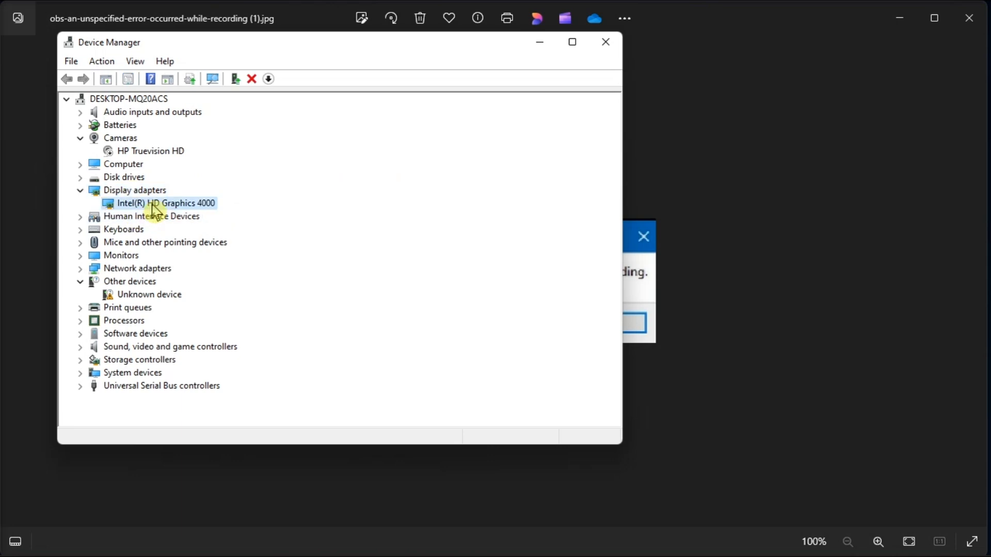
{"action": "right_click", "coordinate": [165, 203]}
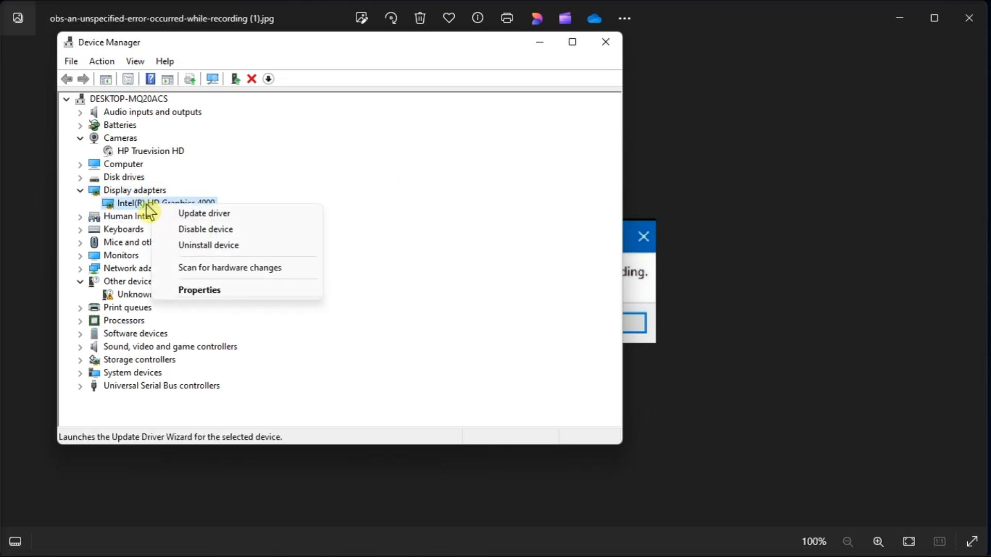
{"action": "mouse_move", "coordinate": [200, 229]}
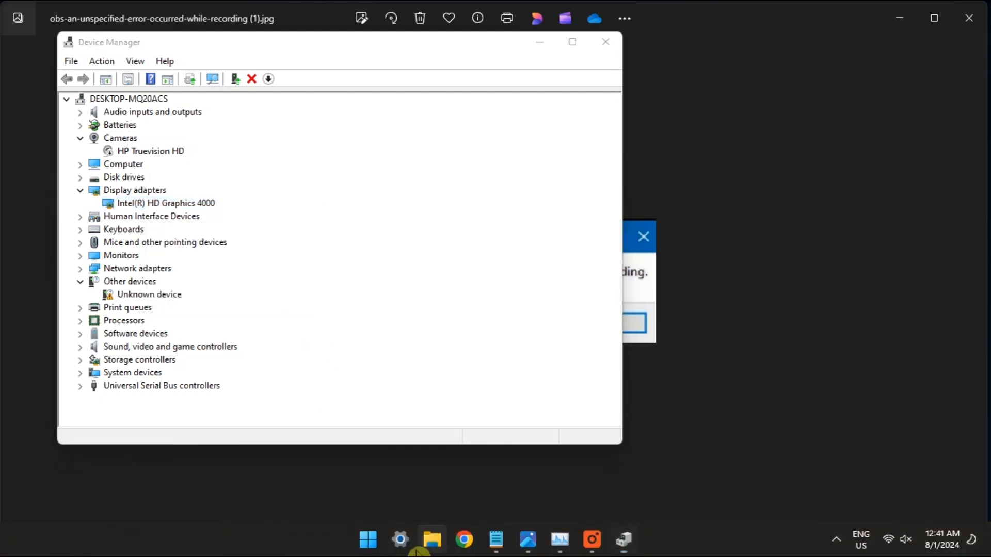
{"action": "left_click", "coordinate": [367, 540]}
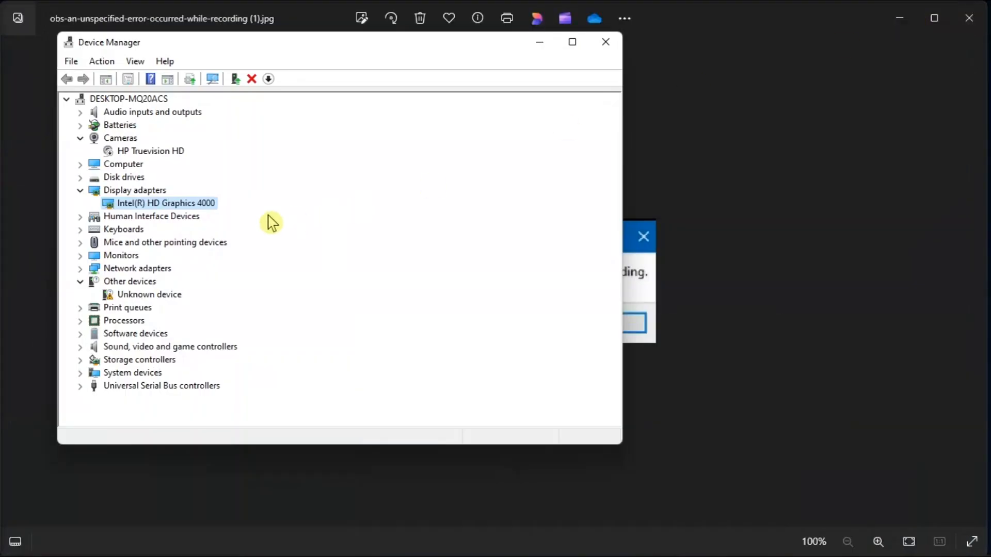
{"action": "right_click", "coordinate": [165, 202]}
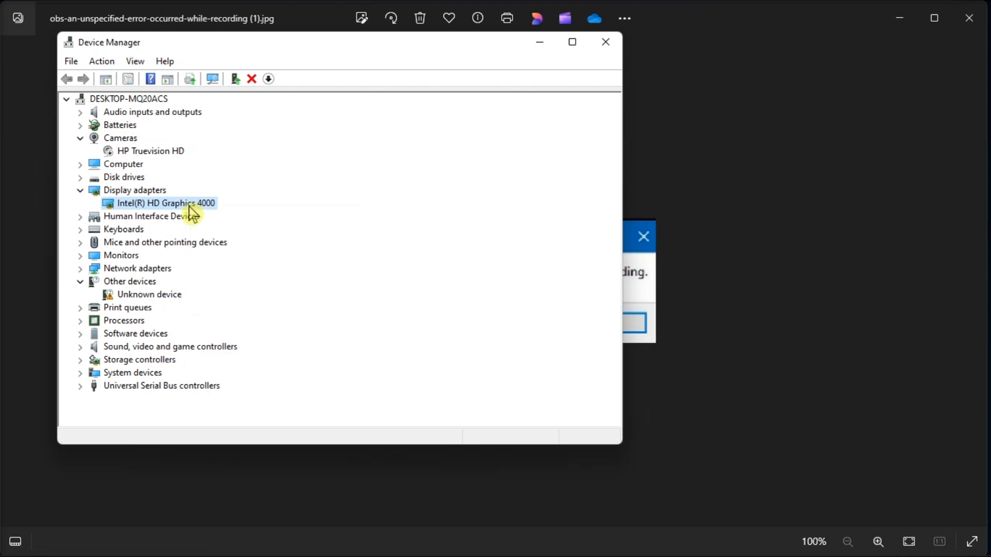
{"action": "left_click", "coordinate": [604, 42]}
{"action": "type", "text": "FIREWA"}
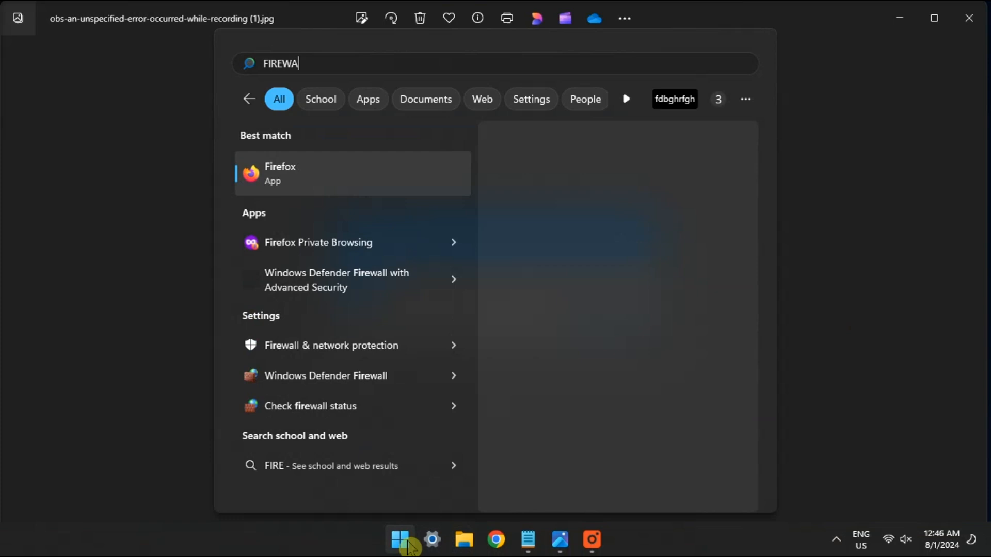
Step: Finish the firewall search and open the allowed apps and features list
{"action": "type", "text": "LL"}
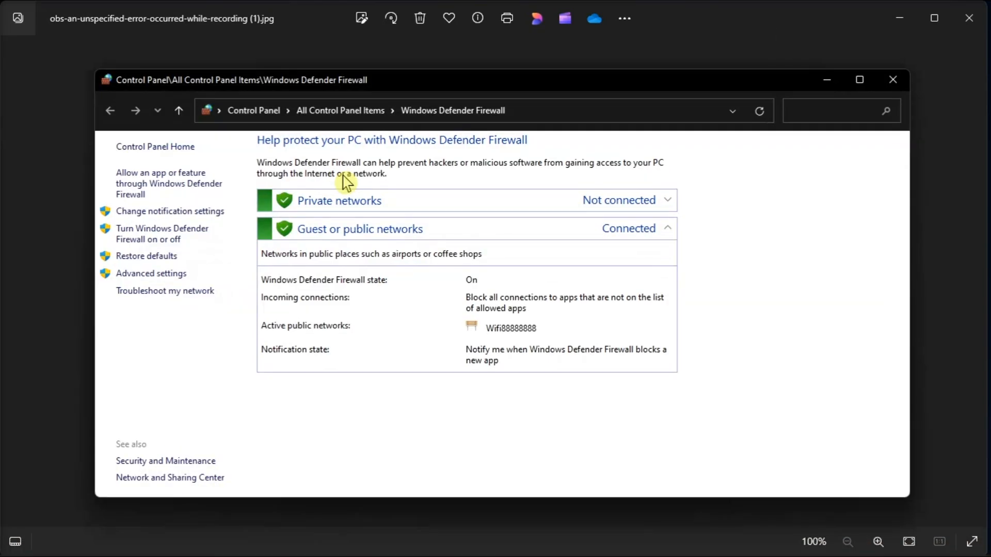
{"action": "left_click", "coordinate": [169, 183]}
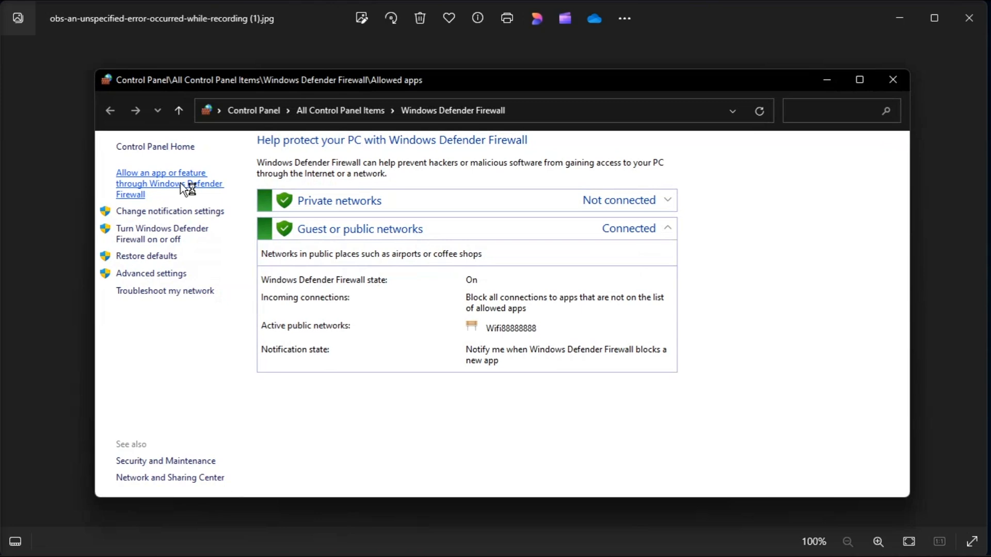
{"action": "left_click", "coordinate": [169, 183]}
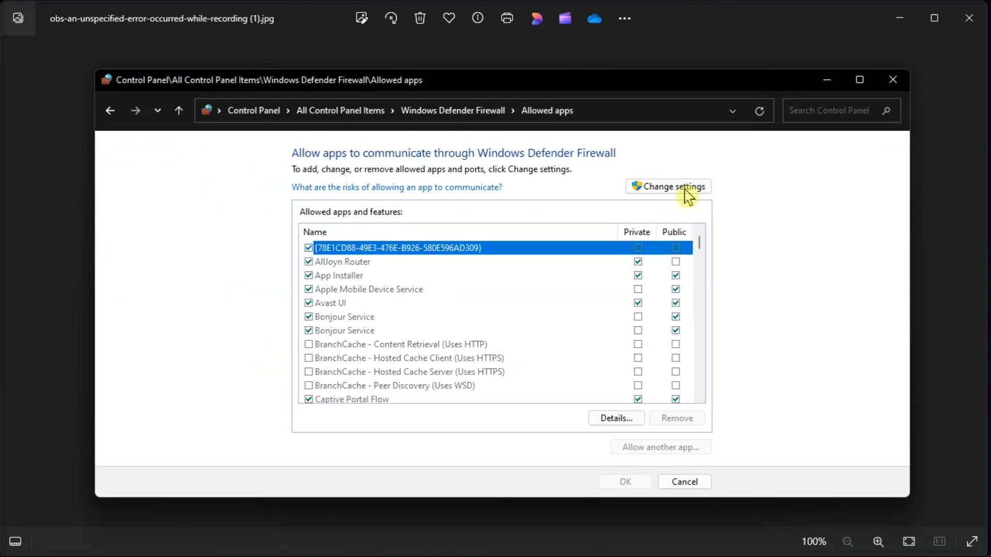
Step: Unlock settings and pick the OBS Studio (64bit) program as a new allowed app
{"action": "left_click", "coordinate": [667, 186]}
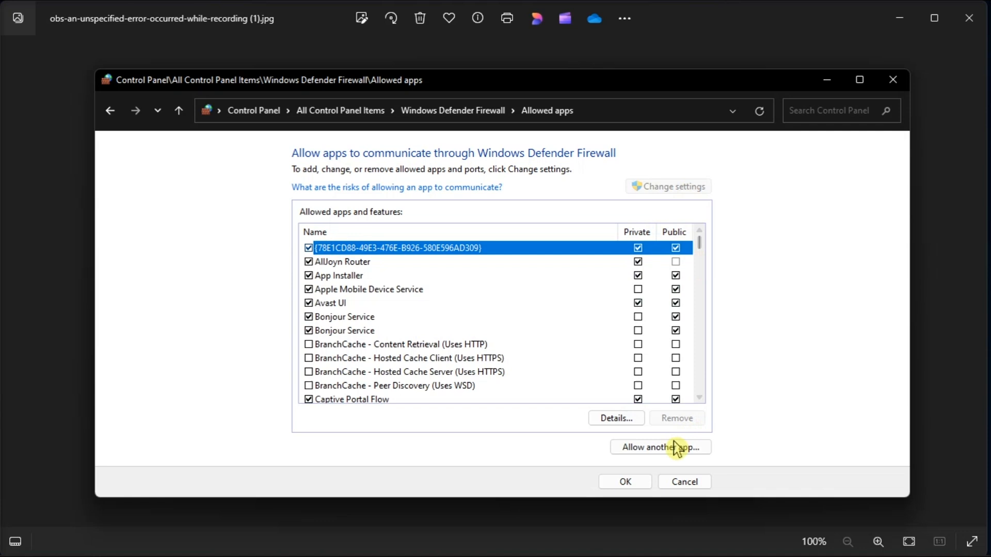
{"action": "left_click", "coordinate": [659, 448]}
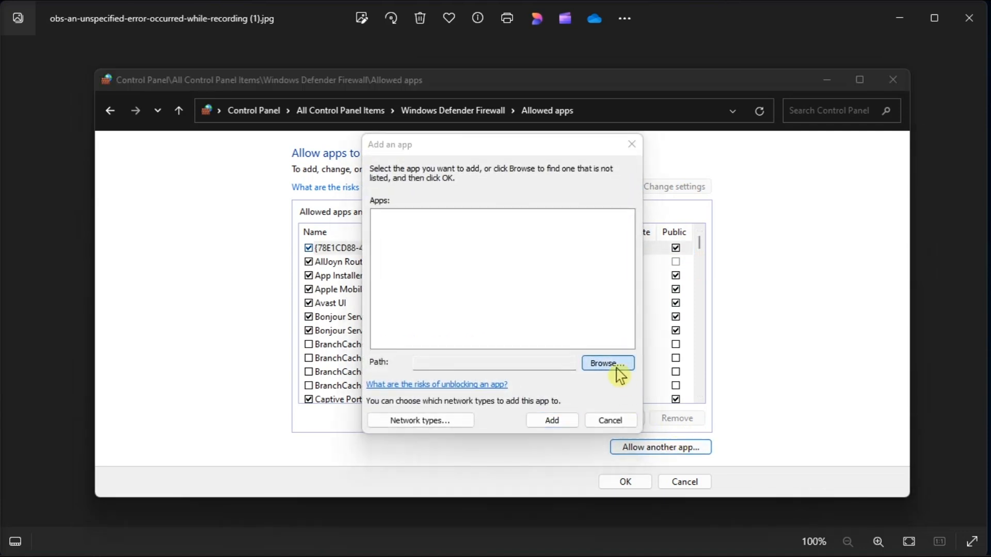
{"action": "left_click", "coordinate": [608, 363]}
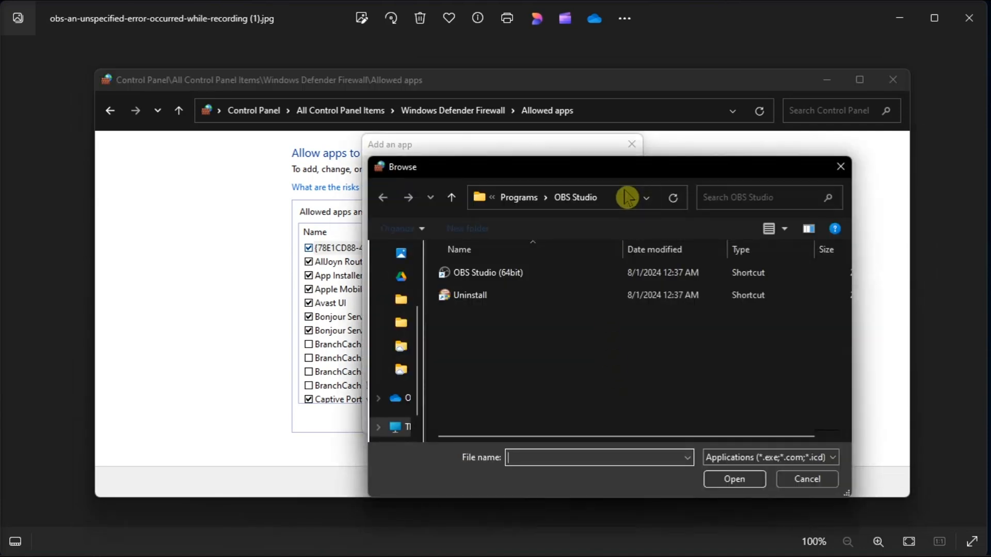
{"action": "left_click", "coordinate": [550, 197]}
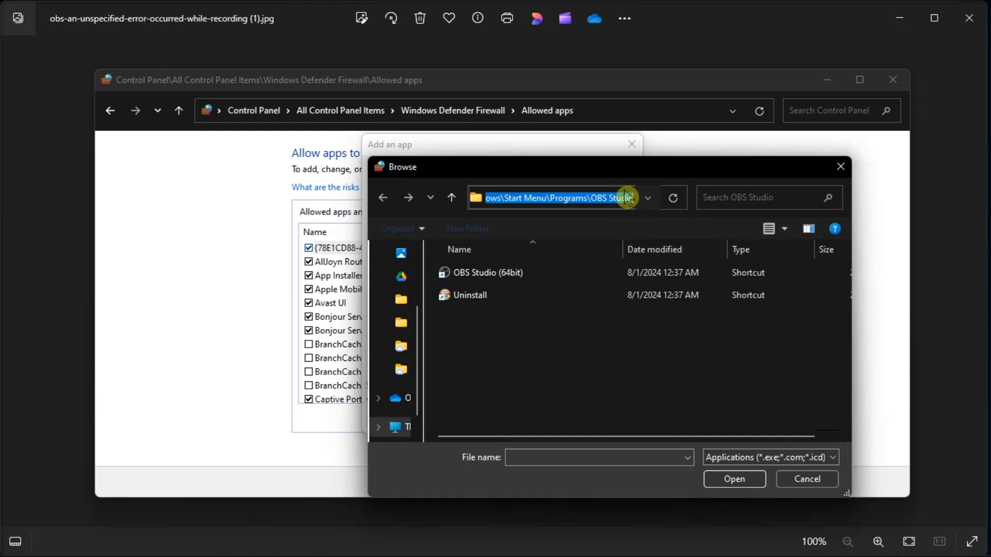
{"action": "mouse_move", "coordinate": [618, 200]}
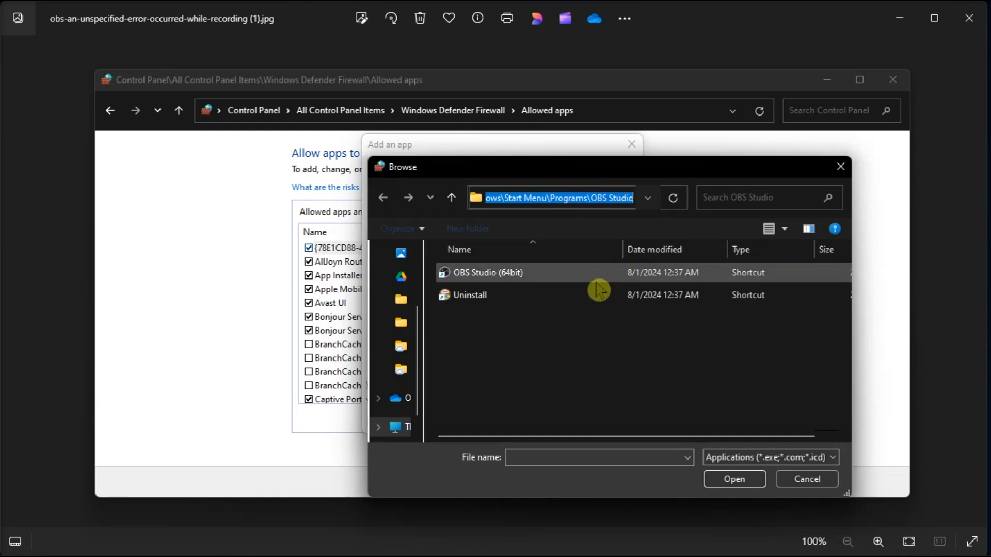
{"action": "left_click", "coordinate": [734, 479]}
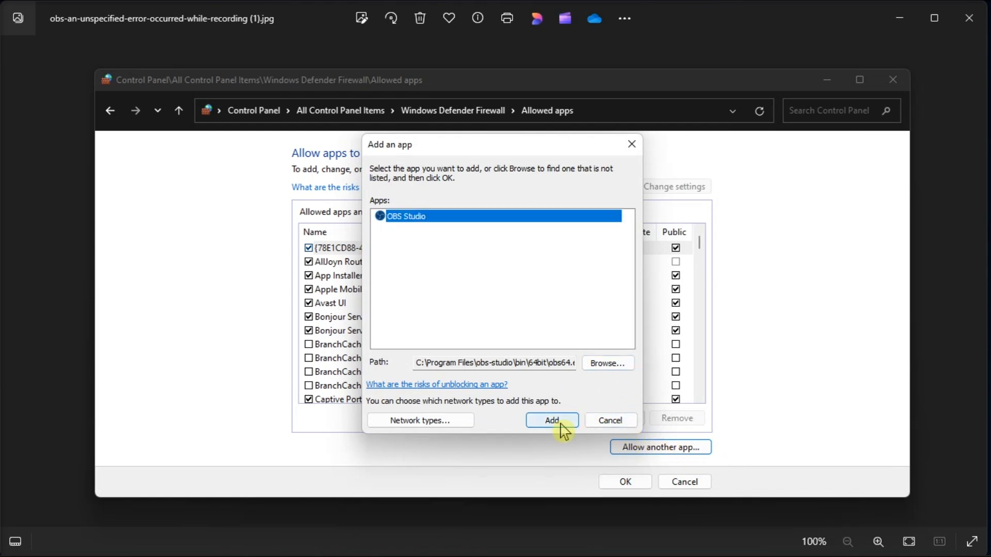
Step: Add OBS Studio and leave both its Private and Public network boxes checked
{"action": "left_click", "coordinate": [552, 421]}
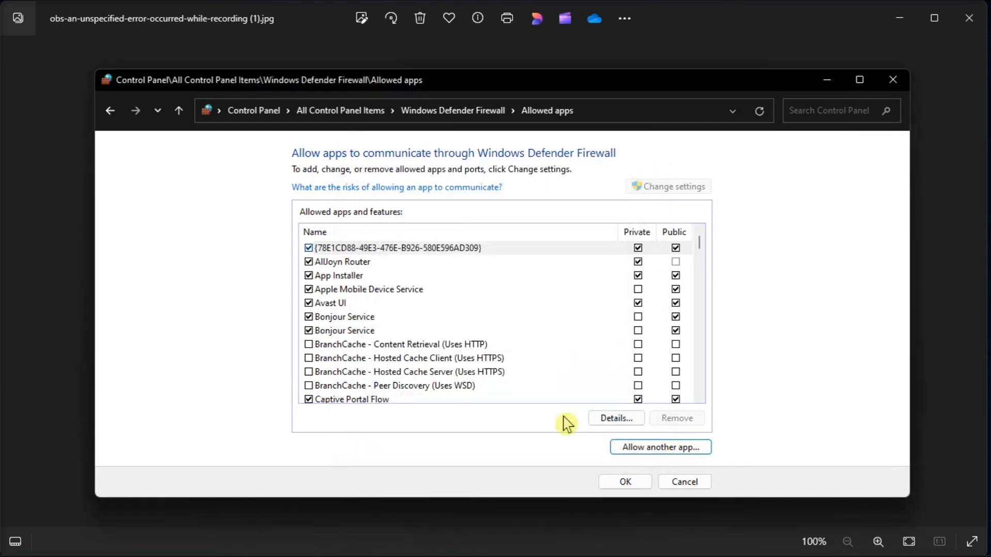
{"action": "left_click", "coordinate": [410, 372]}
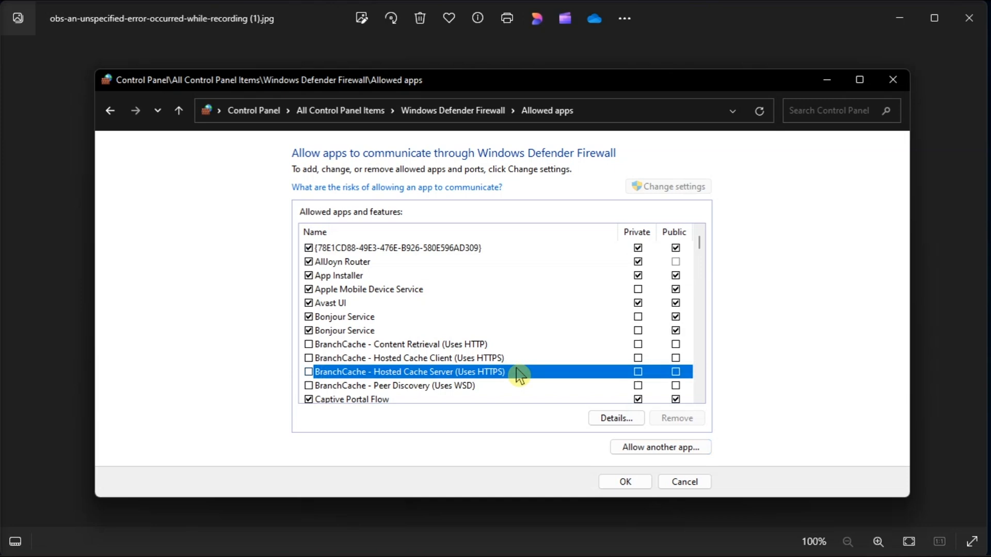
{"action": "scroll", "scroll_direction": "down", "scroll_amount": 3}
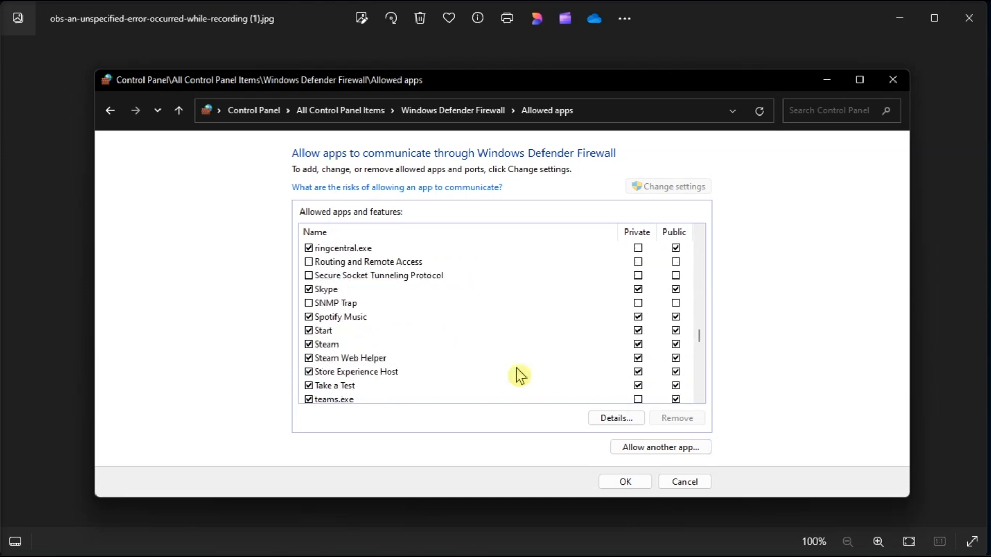
{"action": "left_click", "coordinate": [615, 418]}
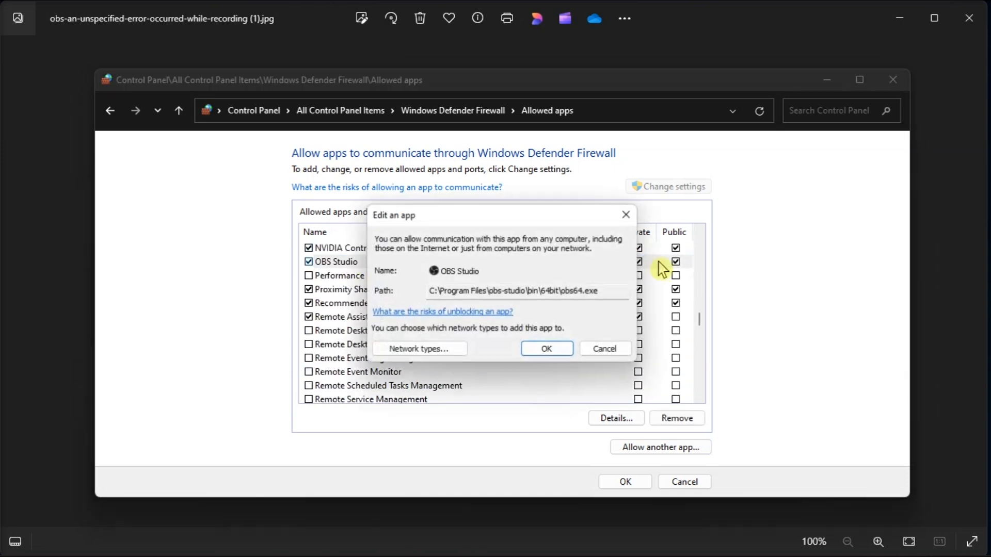
{"action": "left_click", "coordinate": [547, 348]}
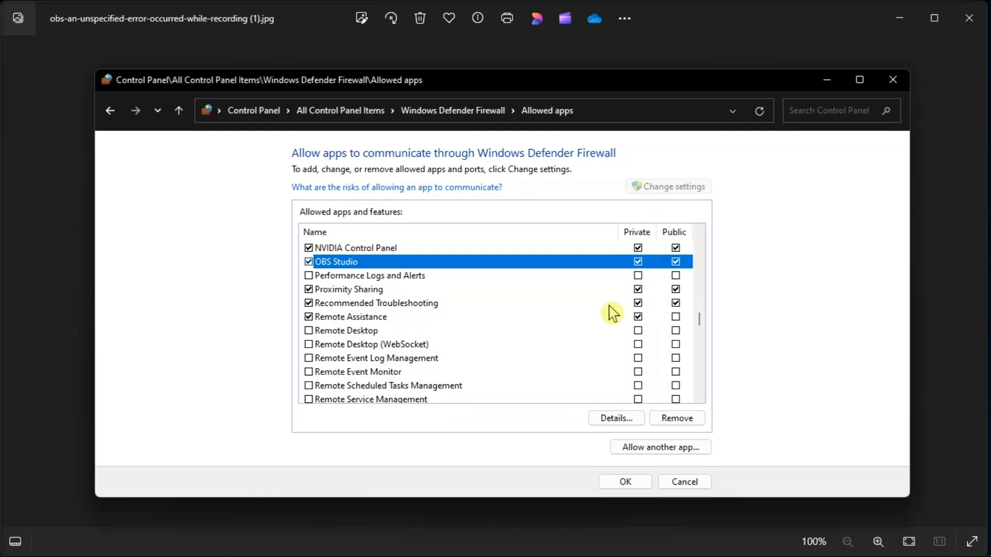
{"action": "left_click", "coordinate": [675, 261]}
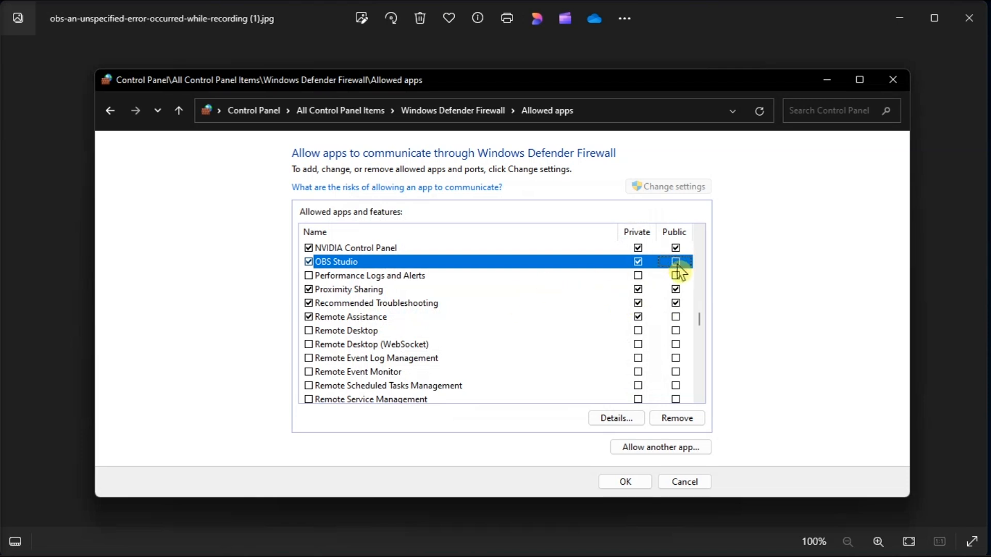
{"action": "left_click", "coordinate": [675, 261]}
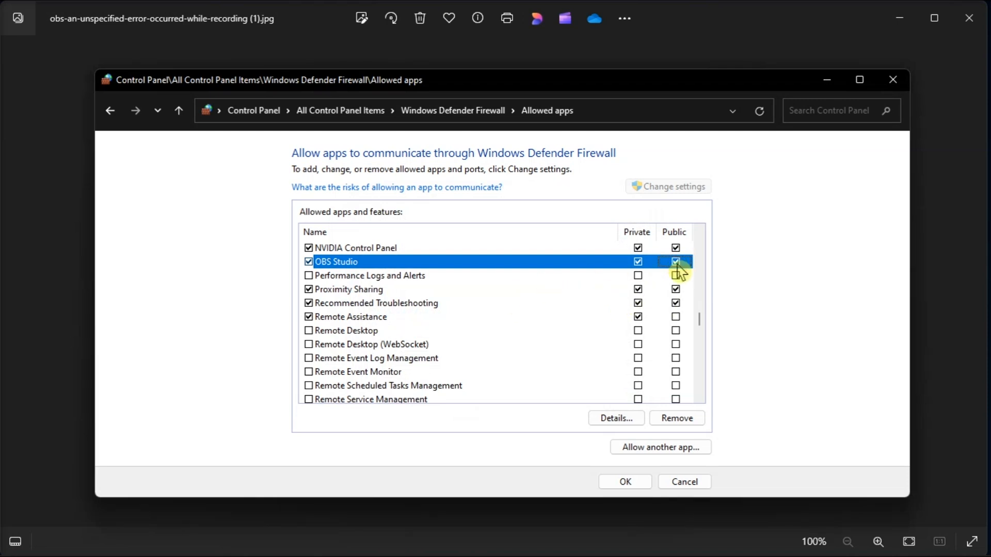